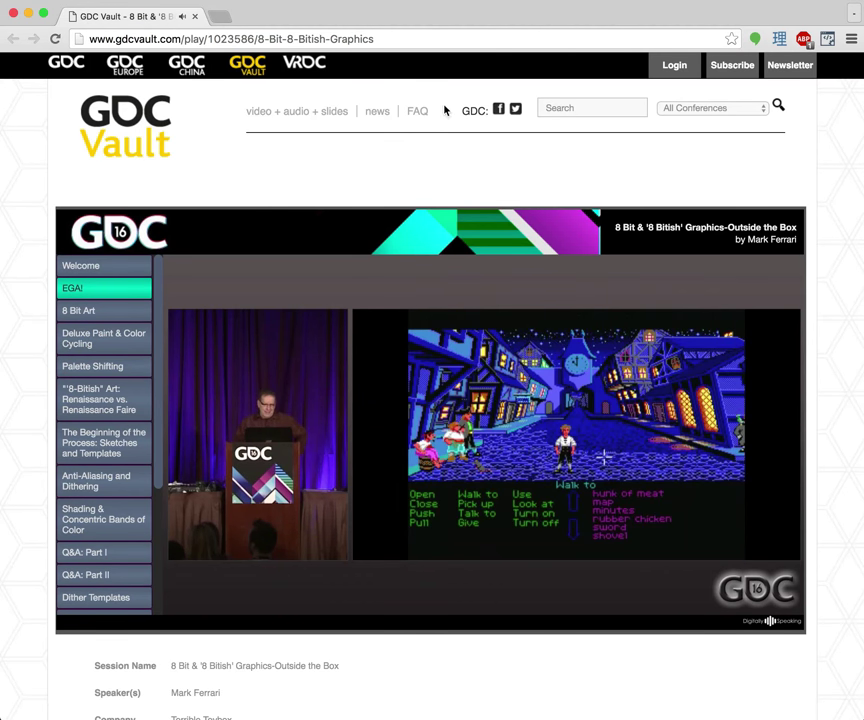
# Bring up Chrome's main menu to reach the More Tools options.
pyautogui.click(852, 40)
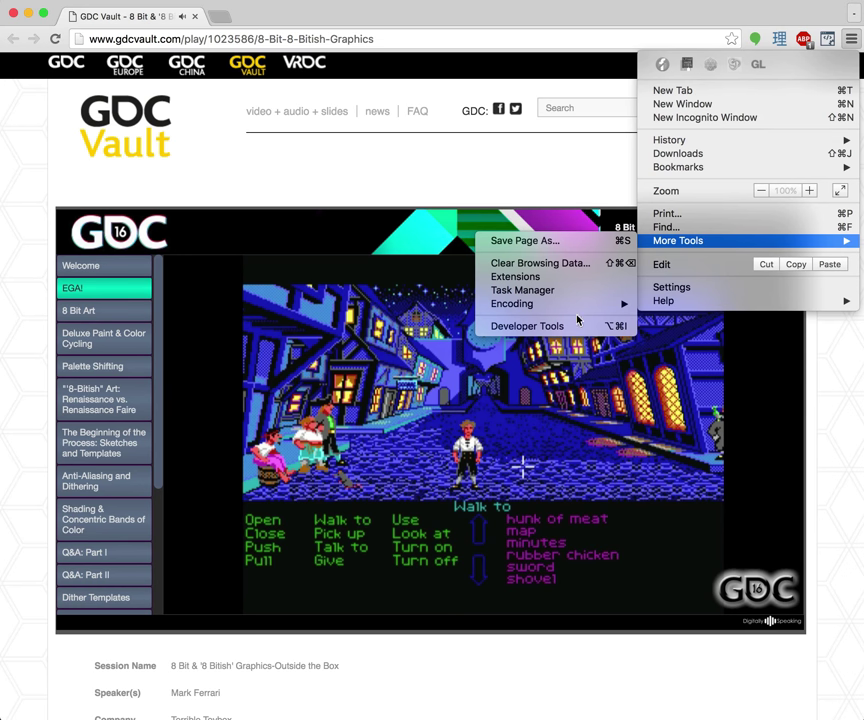
# Show the Developer Tools Console for the GDC Vault talk page.
pyautogui.click(528, 324)
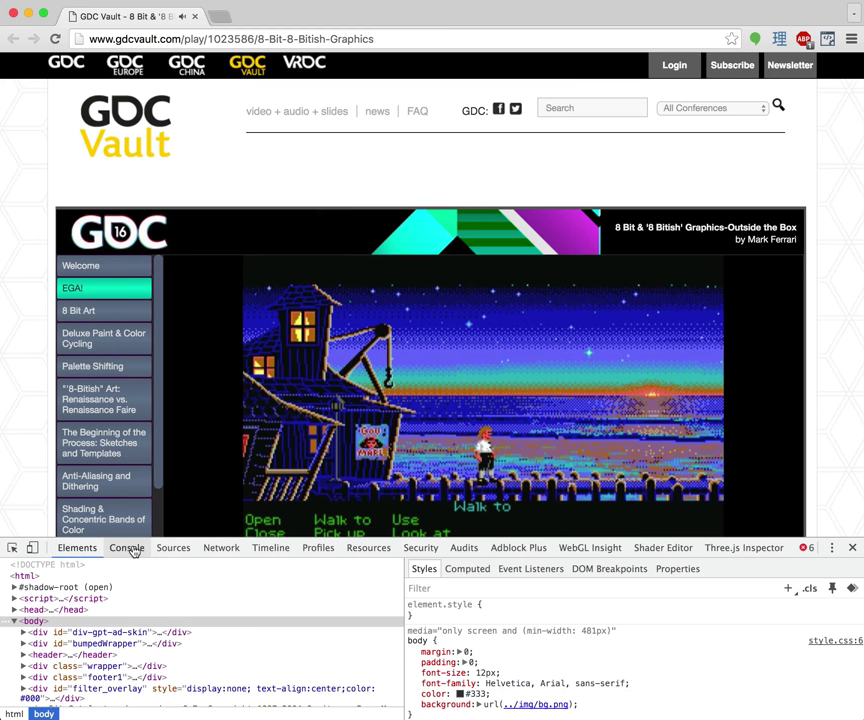
pyautogui.click(126, 548)
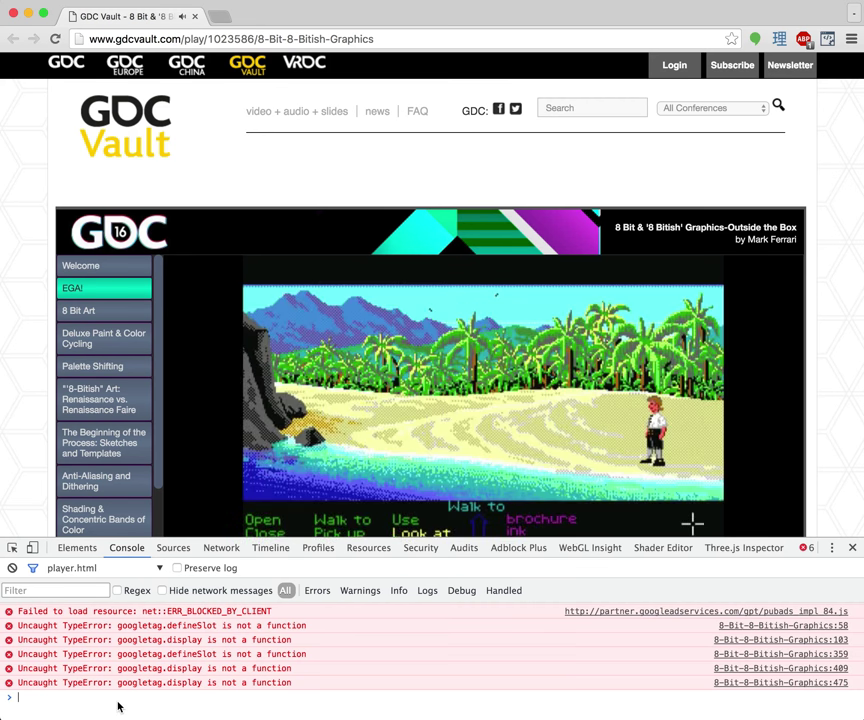
# Grab the video element as v in the console and set v.playbackRate to 2.
pyautogui.write('v')
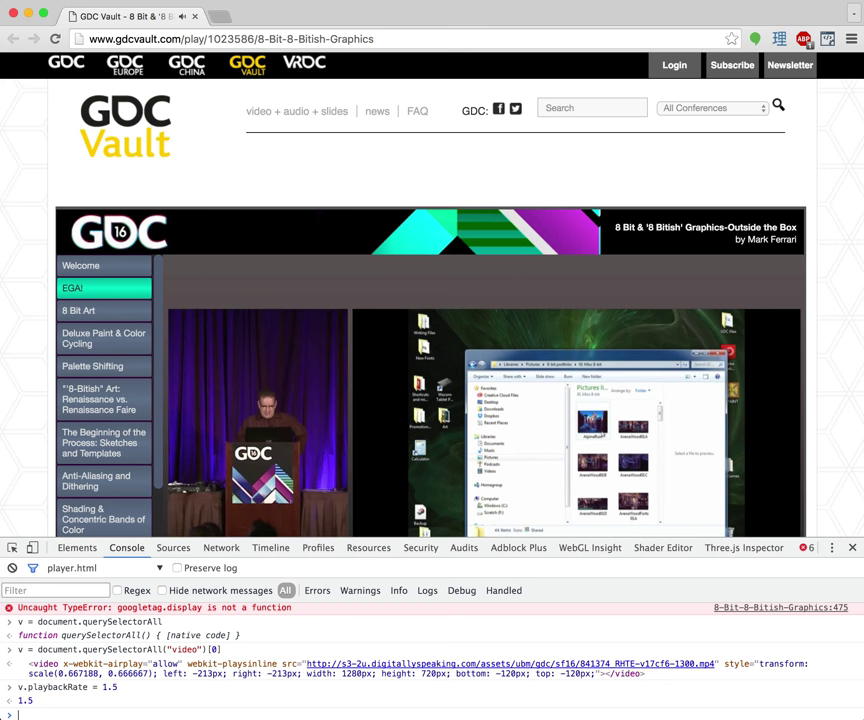
pyautogui.write('v.playbackRate = 2.')
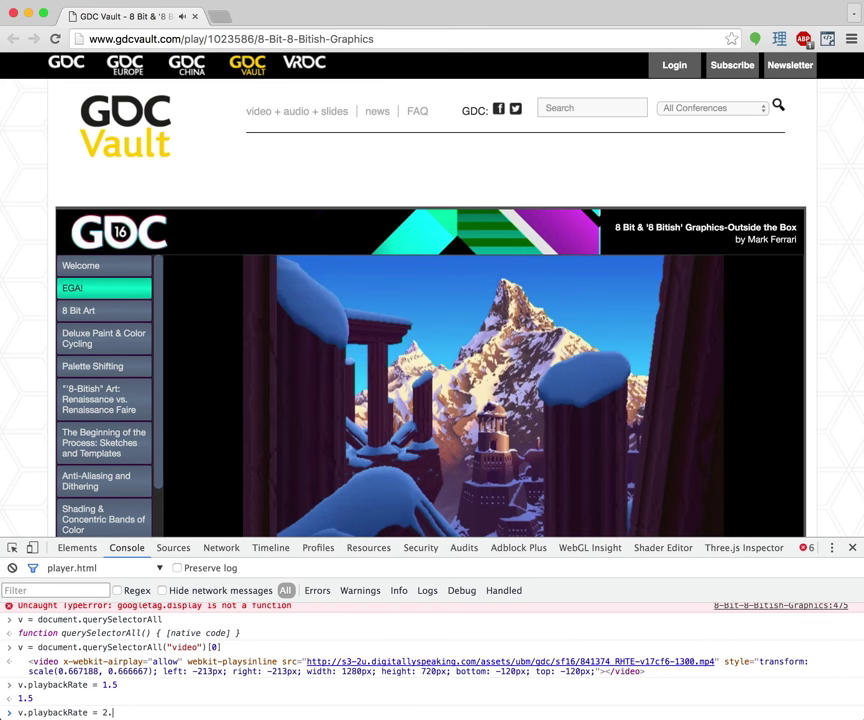